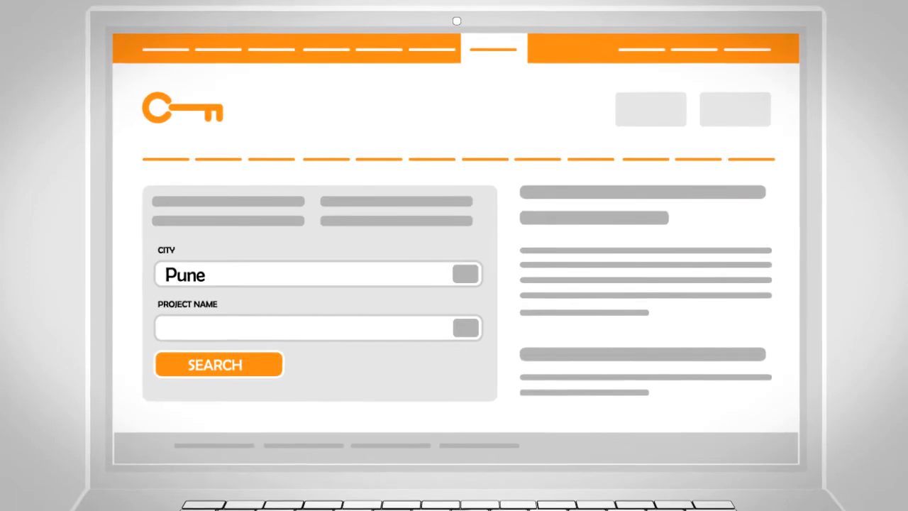
- Search properties in Pune and open the Life Park marker's 2BHK sale listings
click(218, 364)
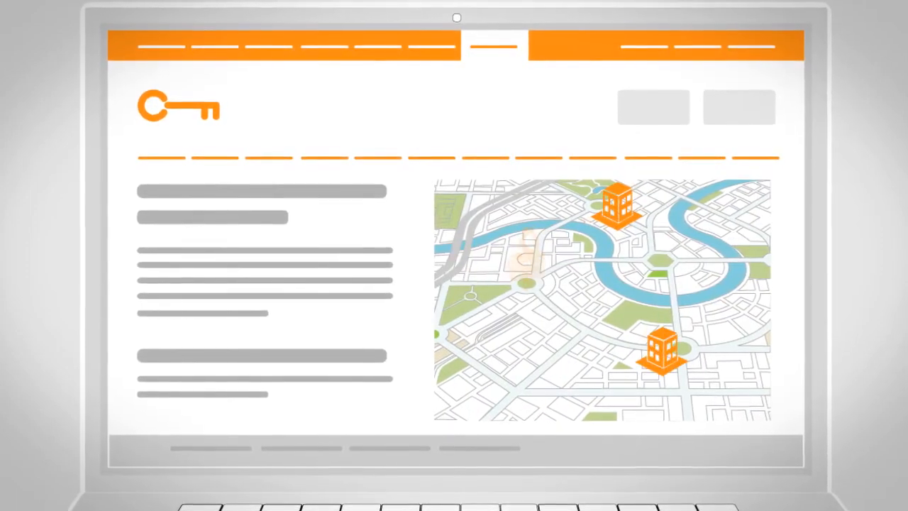
click(616, 210)
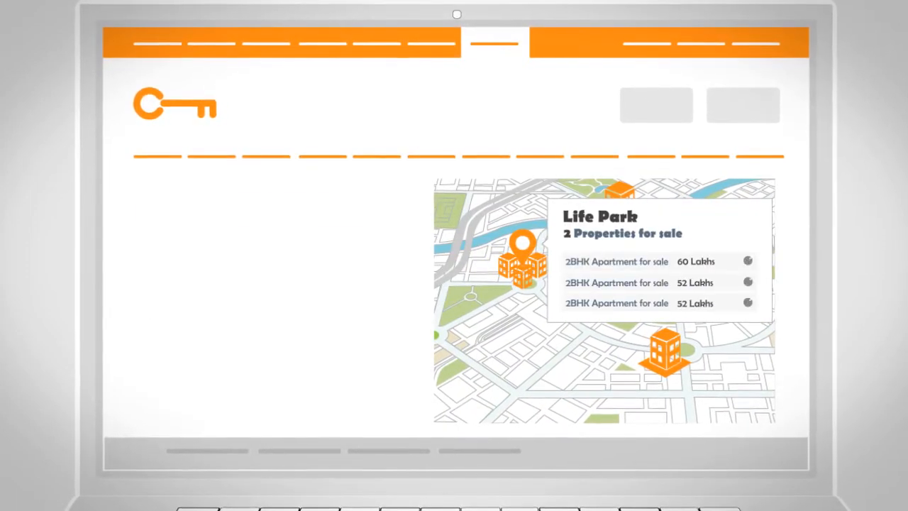